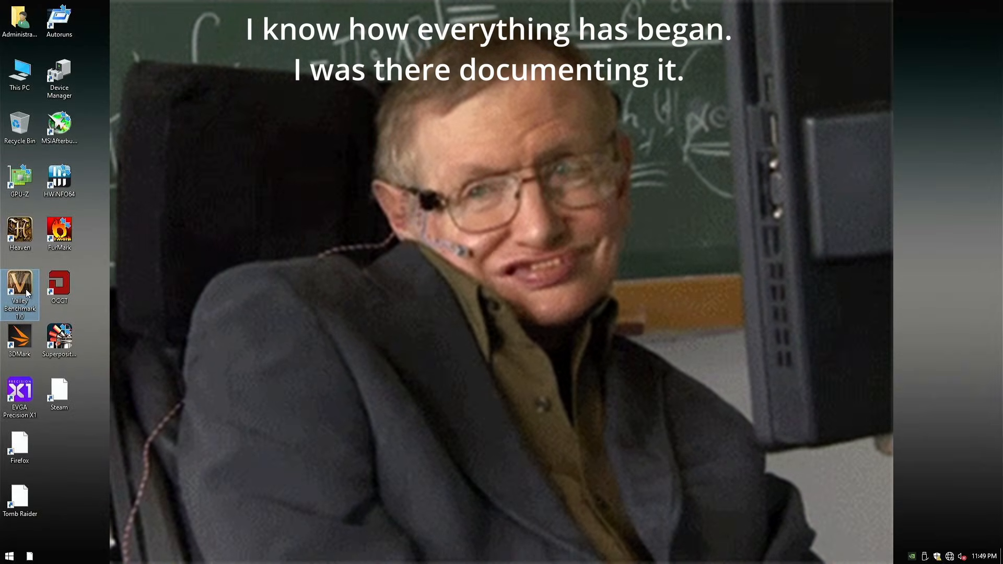
Bring up the Start menu to reach the shutdown option
click(8, 555)
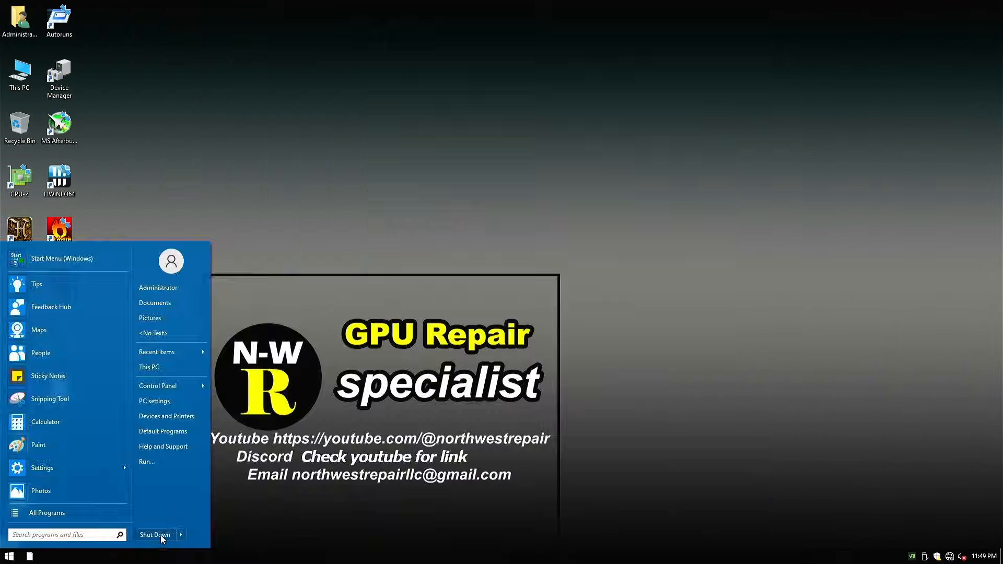